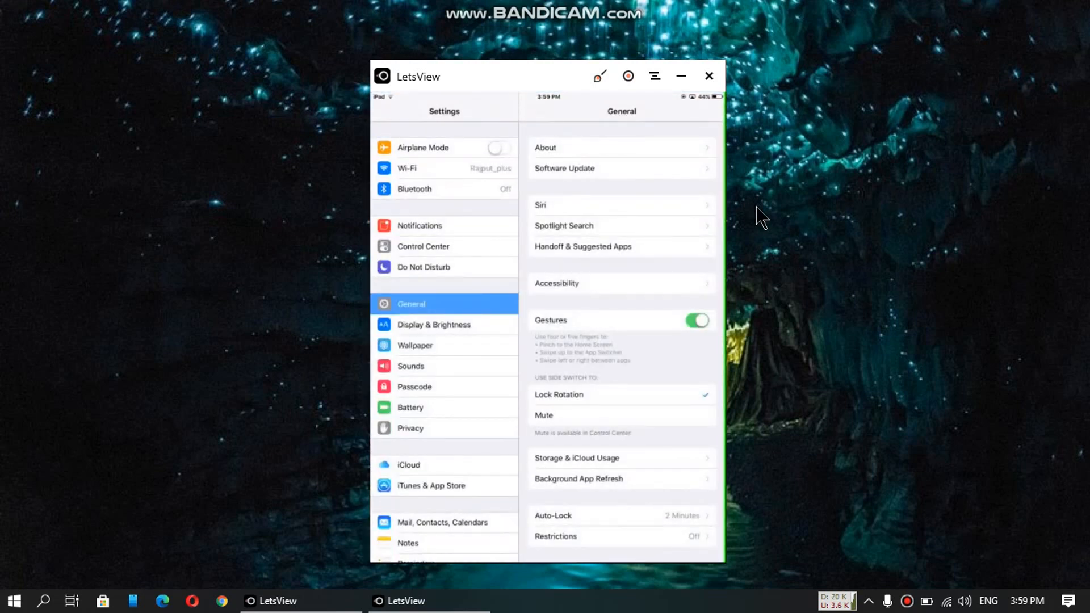
Leave Settings and reach the YouTube: Watch, Listen, Stream page in the App Store
left_click(546, 147)
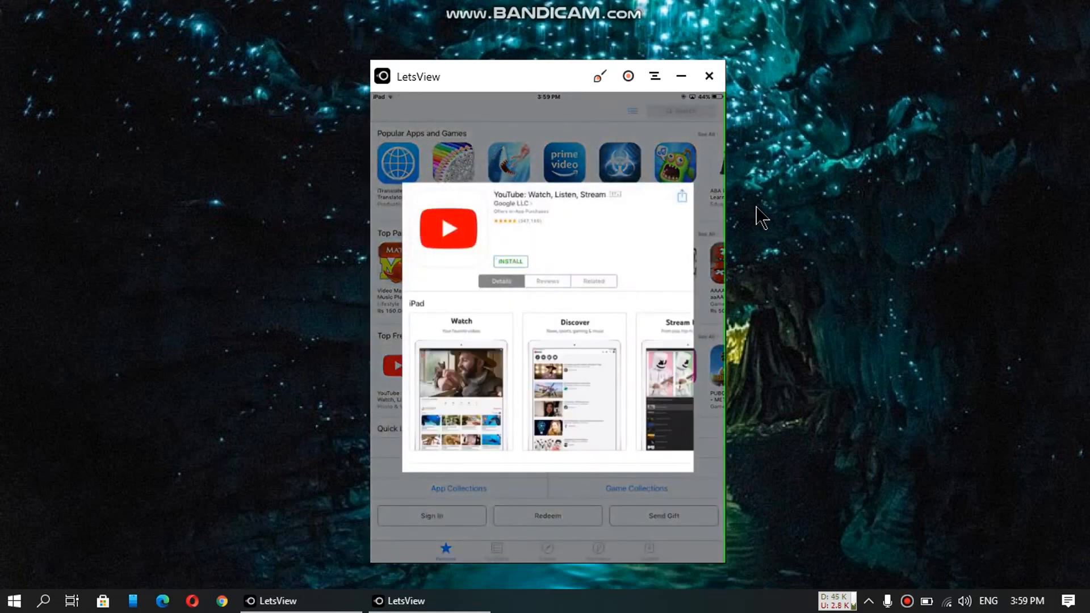
Attempt the YouTube install, acknowledge the Unable to Purchase alert, and land on Cydia's home
left_click(510, 261)
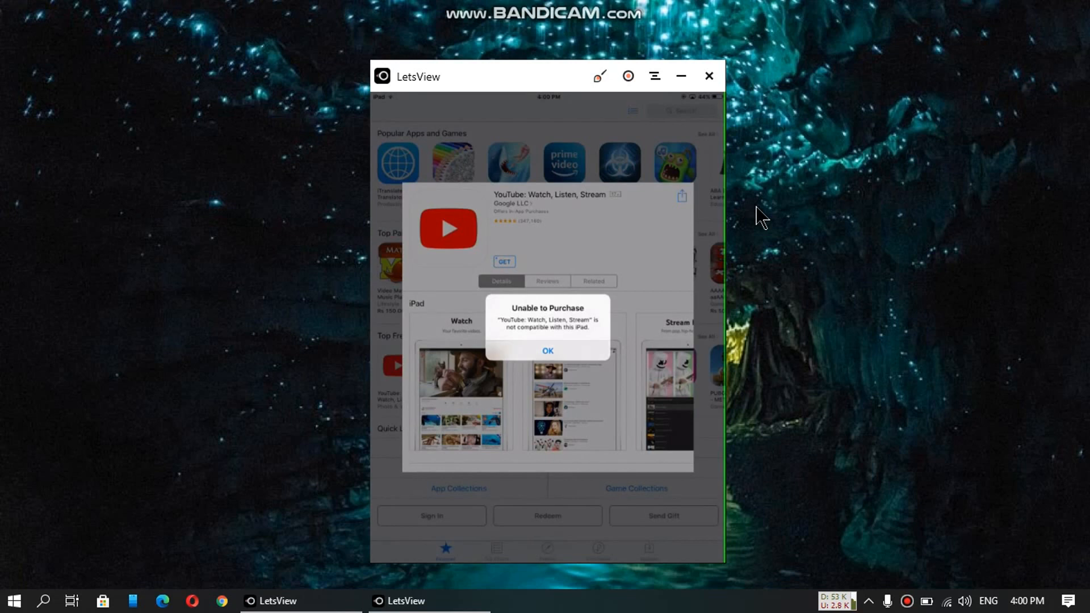
left_click(547, 351)
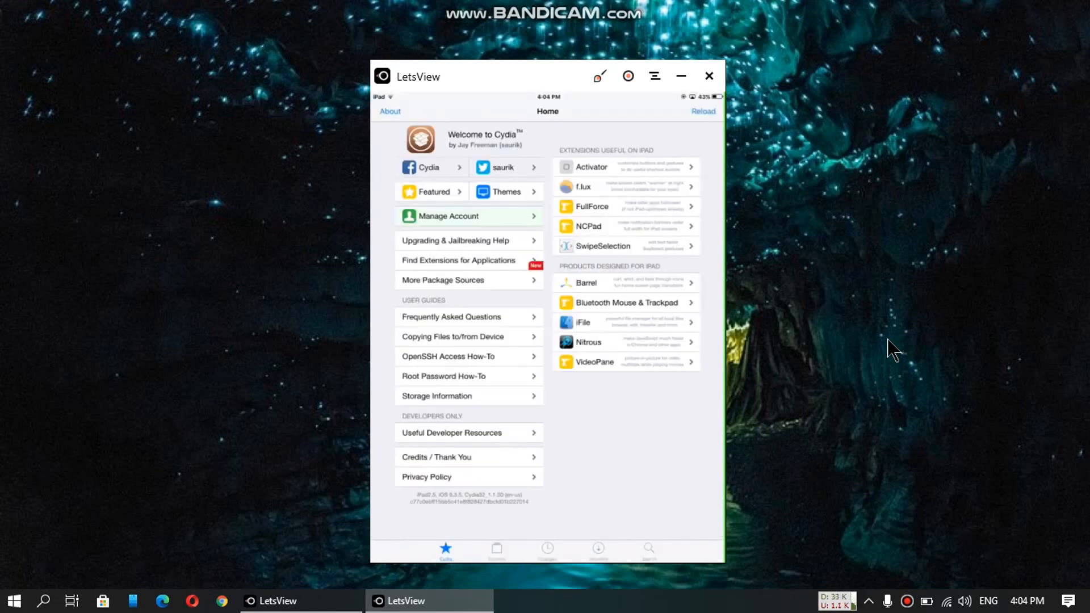
From Cydia's Sections, list All Packages and install App Admin with Install then Confirm
left_click(497, 549)
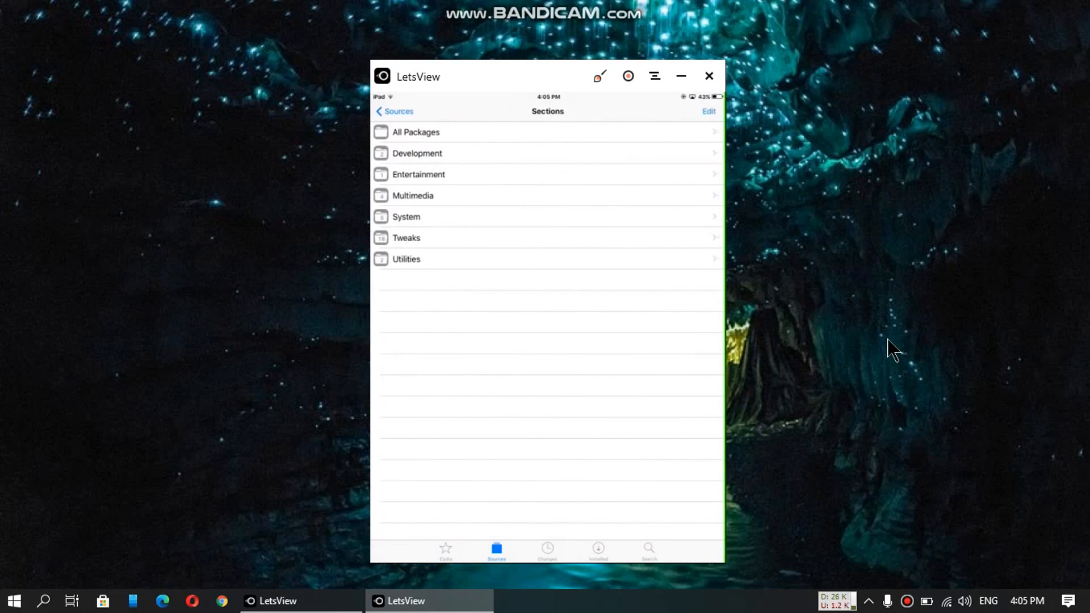
left_click(416, 132)
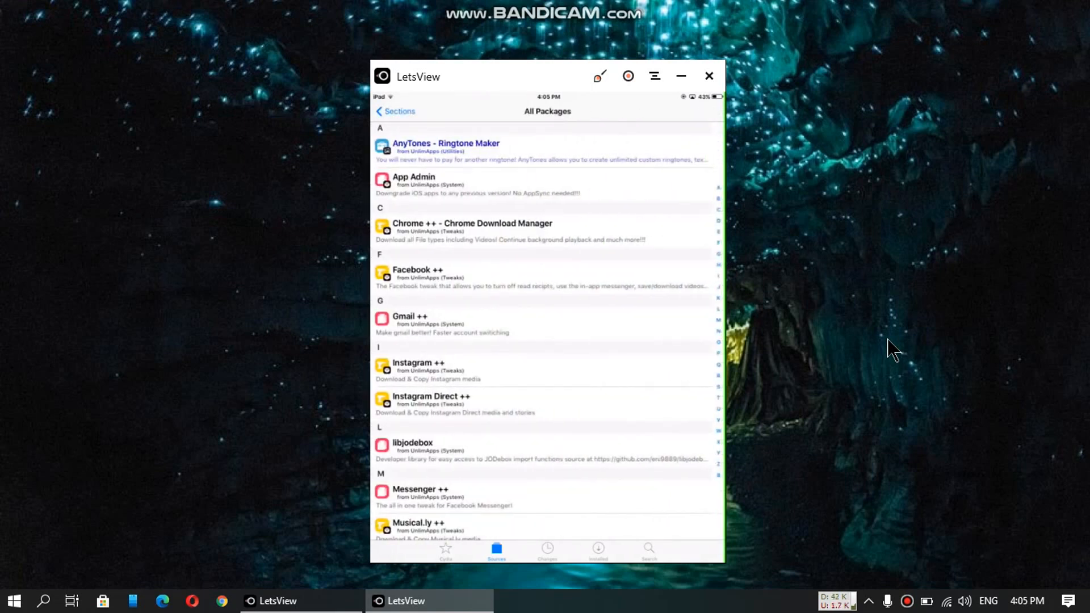
left_click(414, 181)
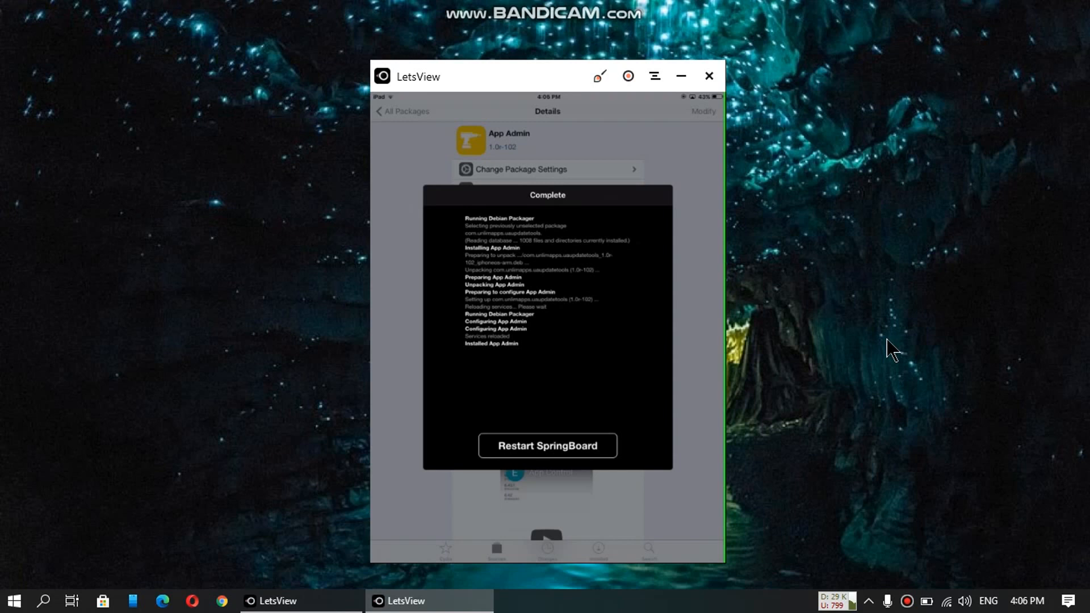
Restart SpringBoard to apply App Admin, then reach the App Store's Featured page
left_click(547, 446)
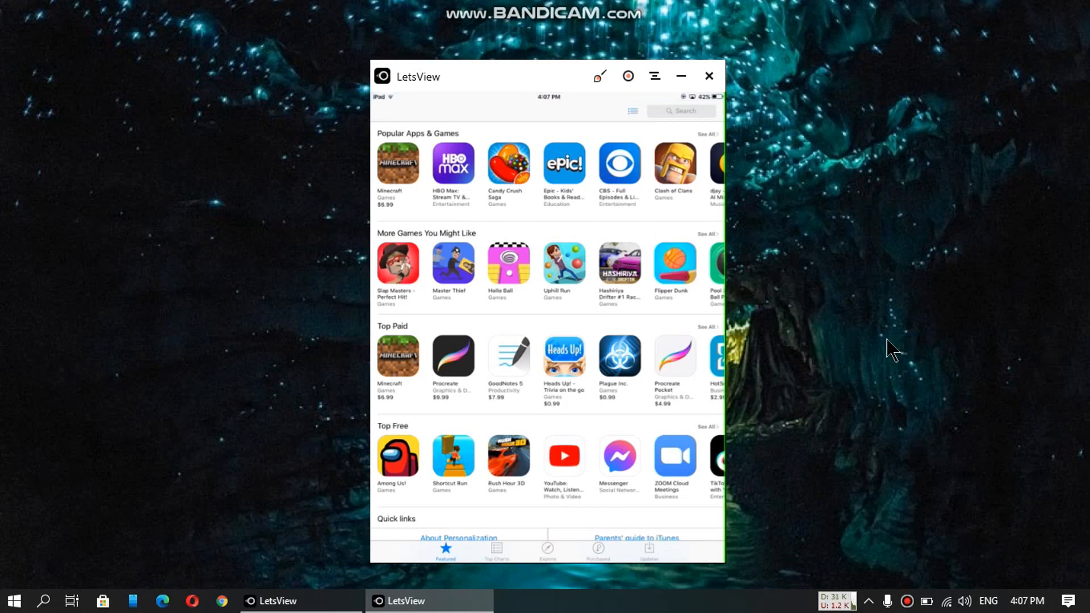
From Top Free, request YouTube and choose Downgrade in the Hey There! alert to list known versions
left_click(565, 456)
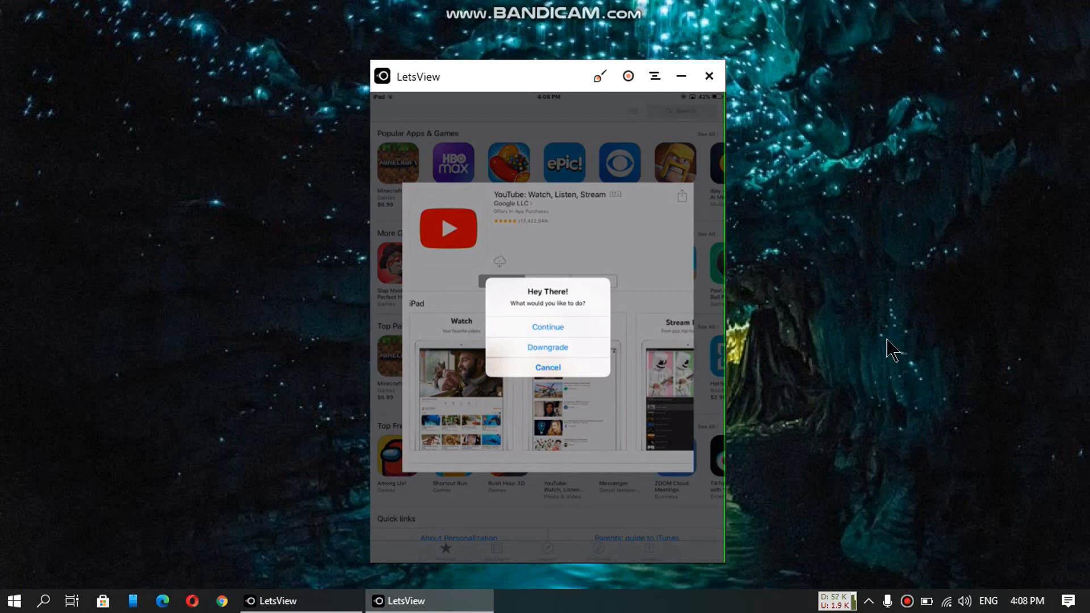
left_click(547, 348)
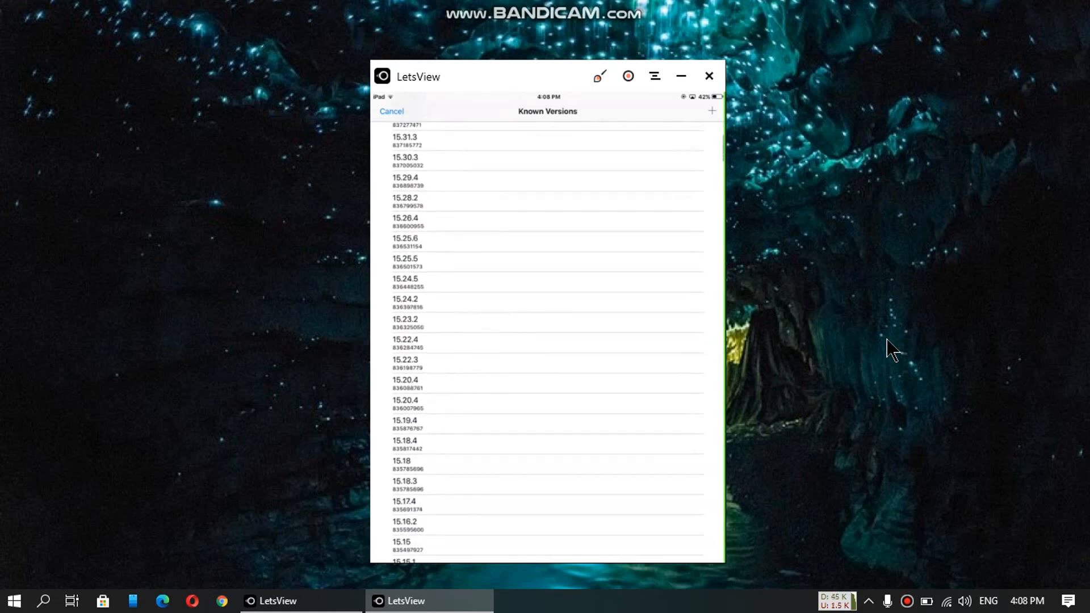
Scroll the Known Versions list and select an older YouTube version to install
scroll("down", 3)
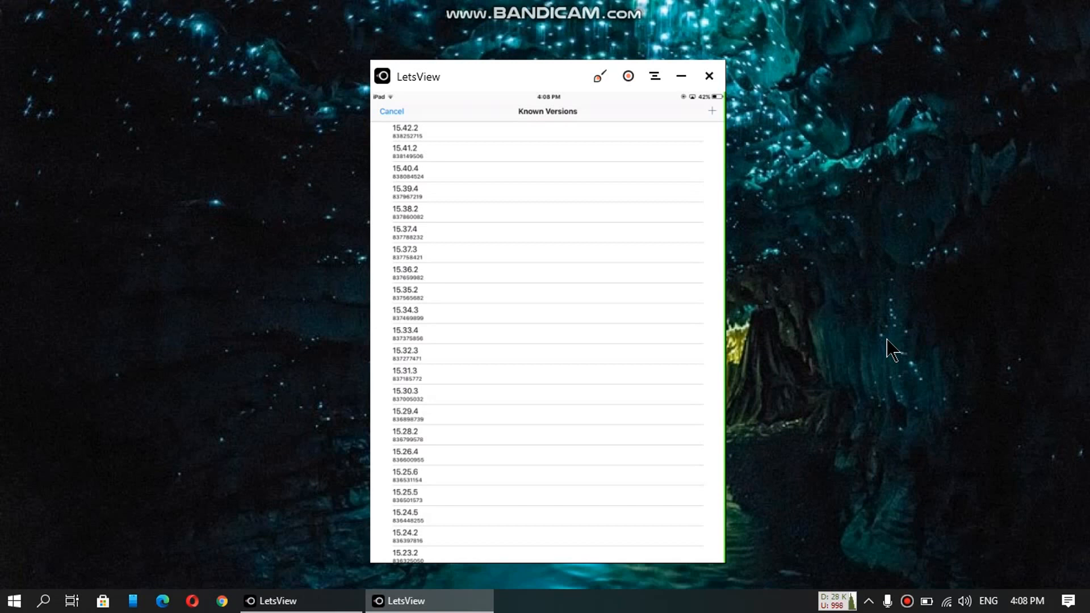
scroll("down", 3)
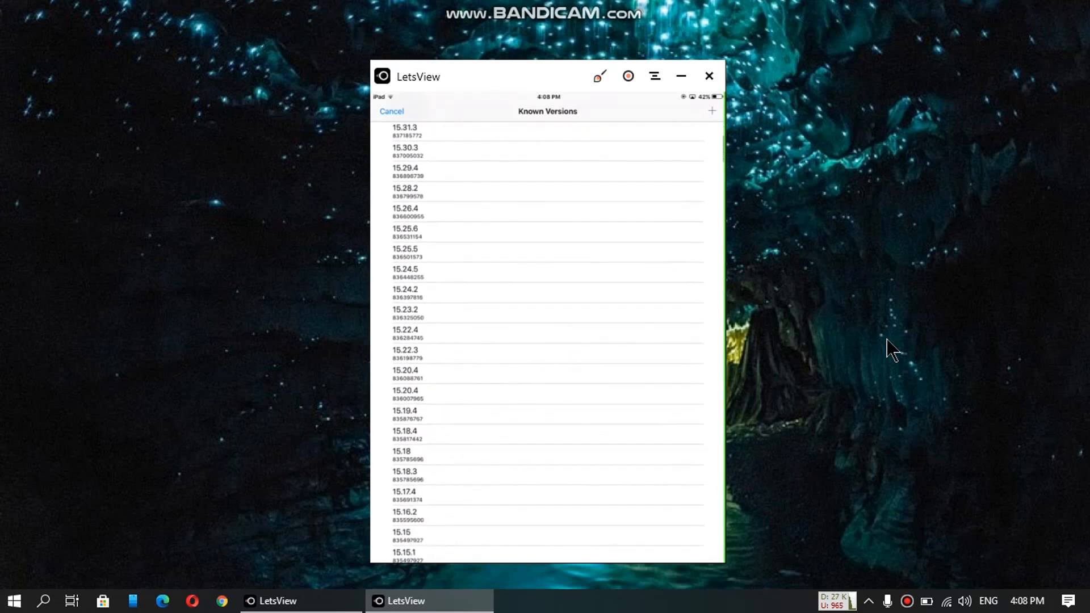
scroll("down", 3)
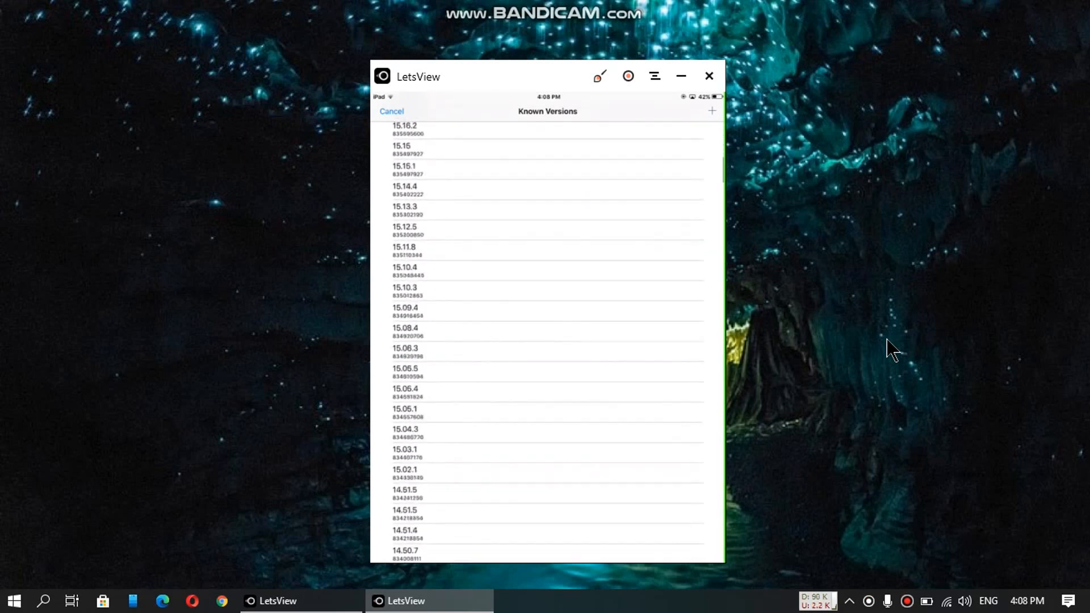
scroll("down", 3)
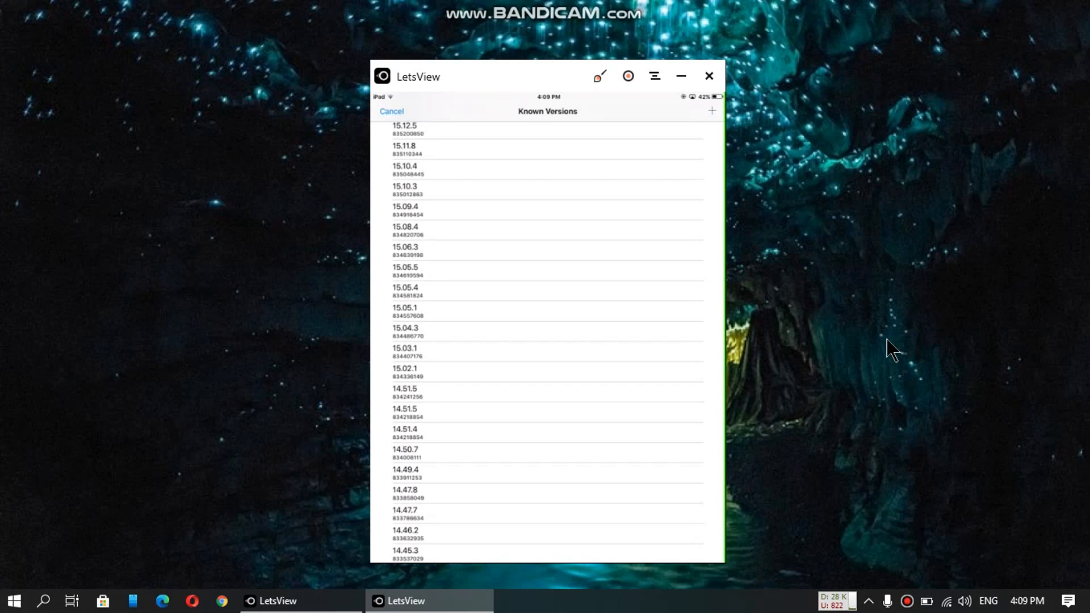
left_click(547, 373)
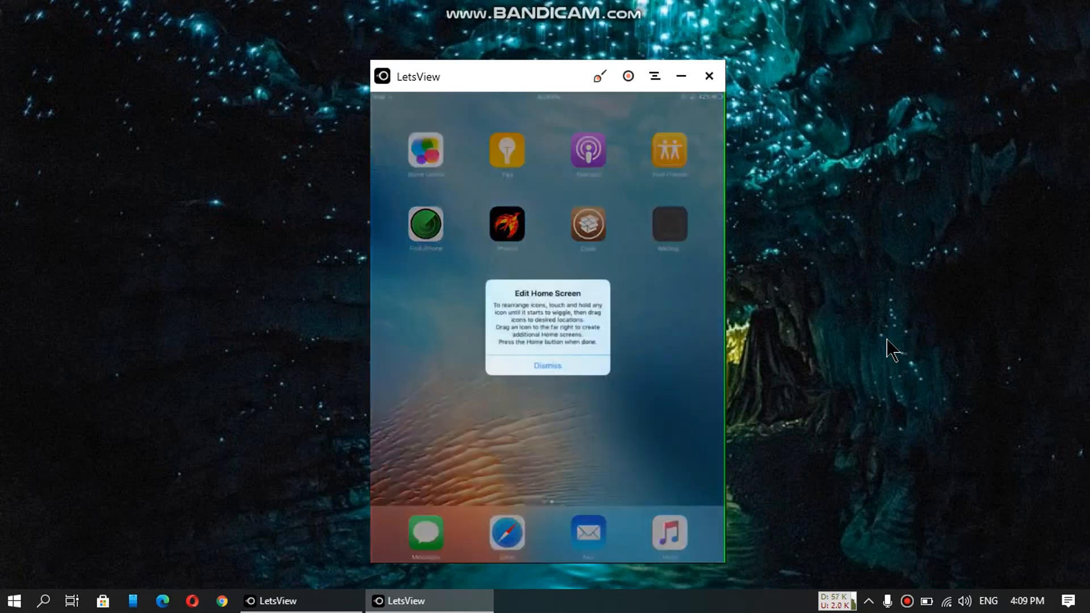
Dismiss the Edit Home Screen tip and launch the newly installed YouTube to its Welcome screen
left_click(548, 364)
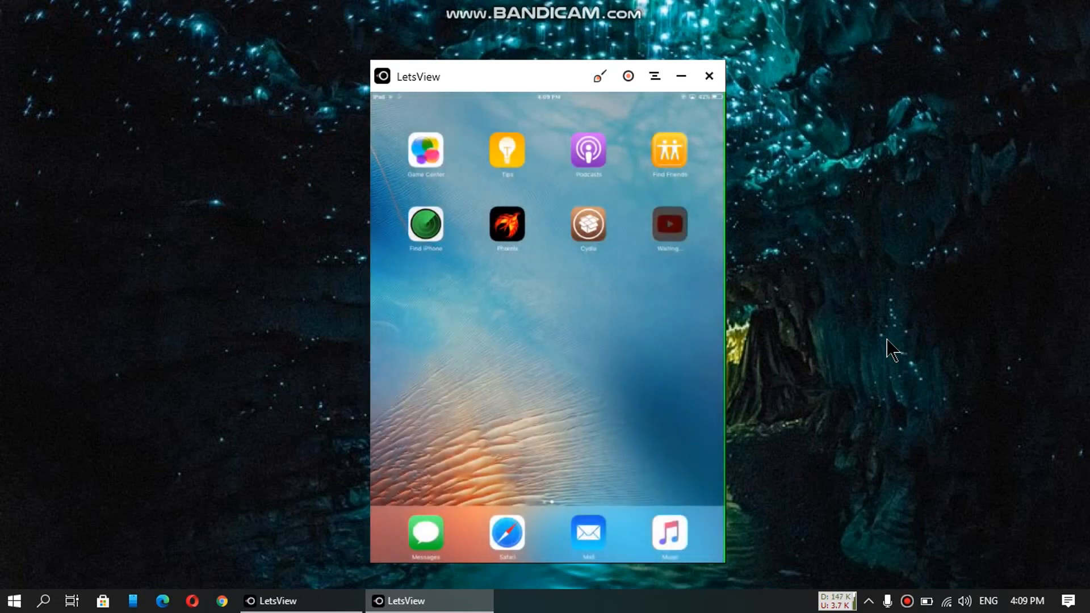
left_click(668, 223)
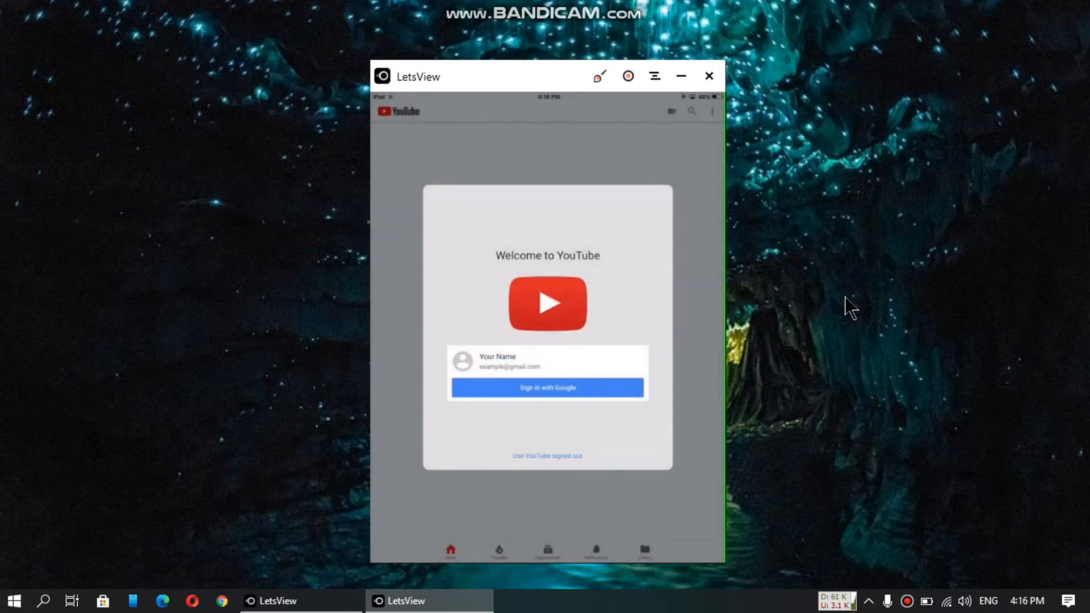
Use YouTube signed out, enable Dark theme in Settings, and return to the dark home feed
left_click(547, 456)
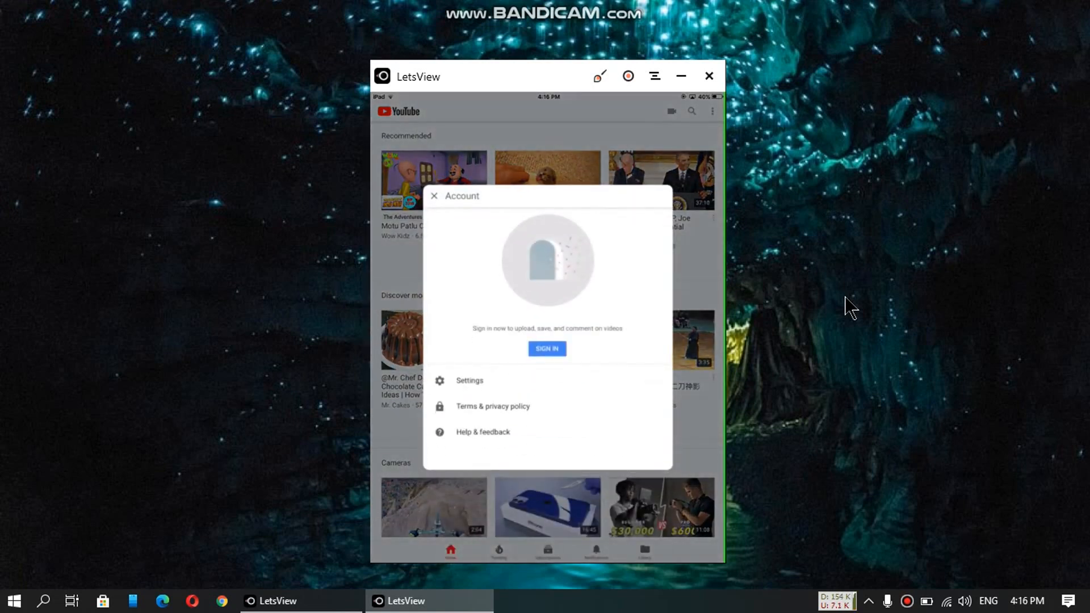
left_click(469, 380)
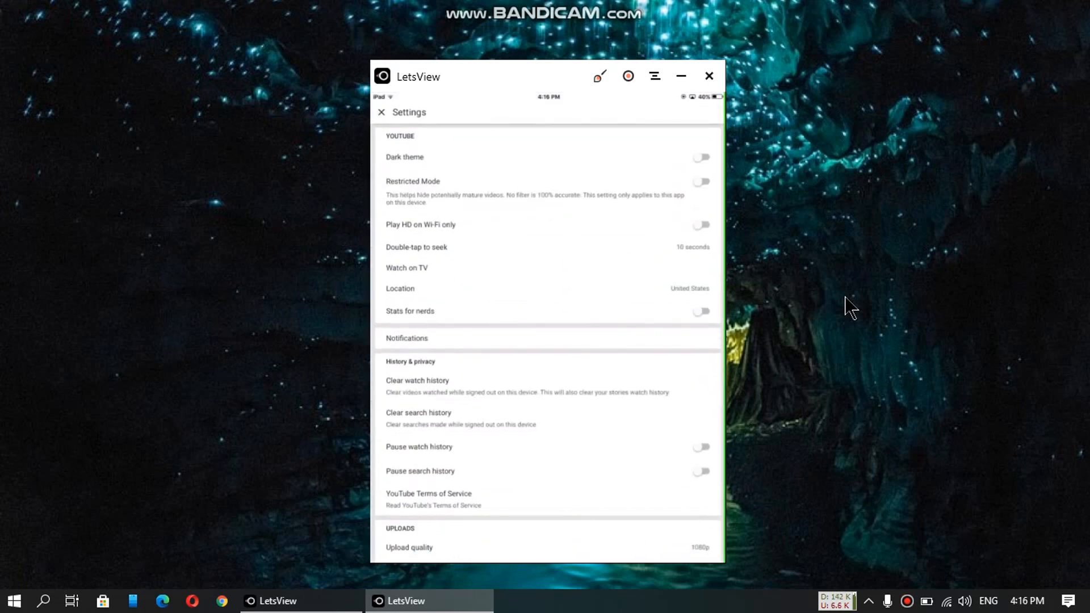
left_click(701, 157)
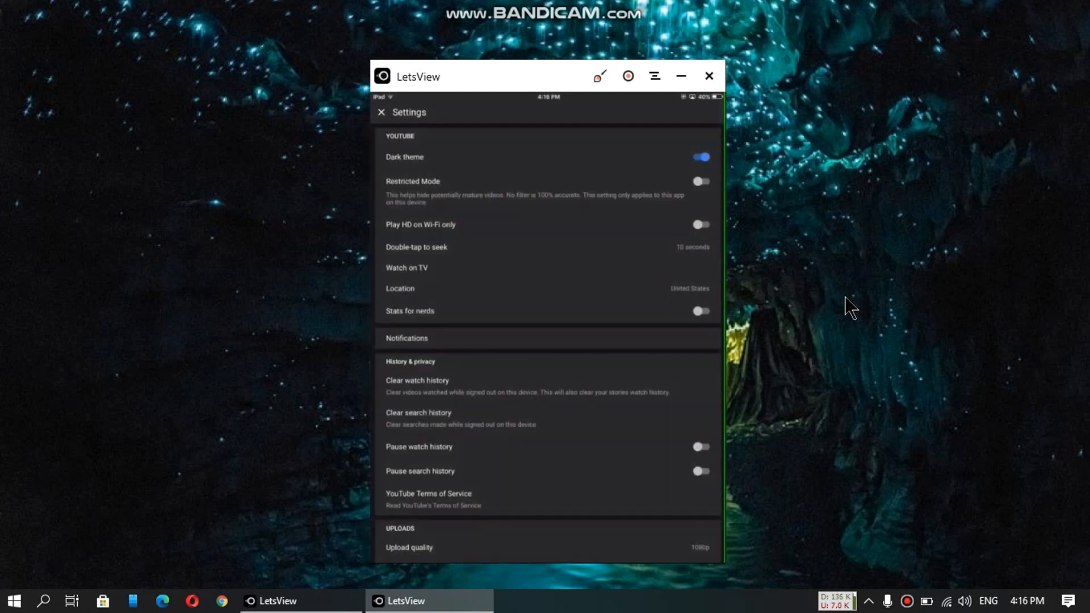
left_click(382, 112)
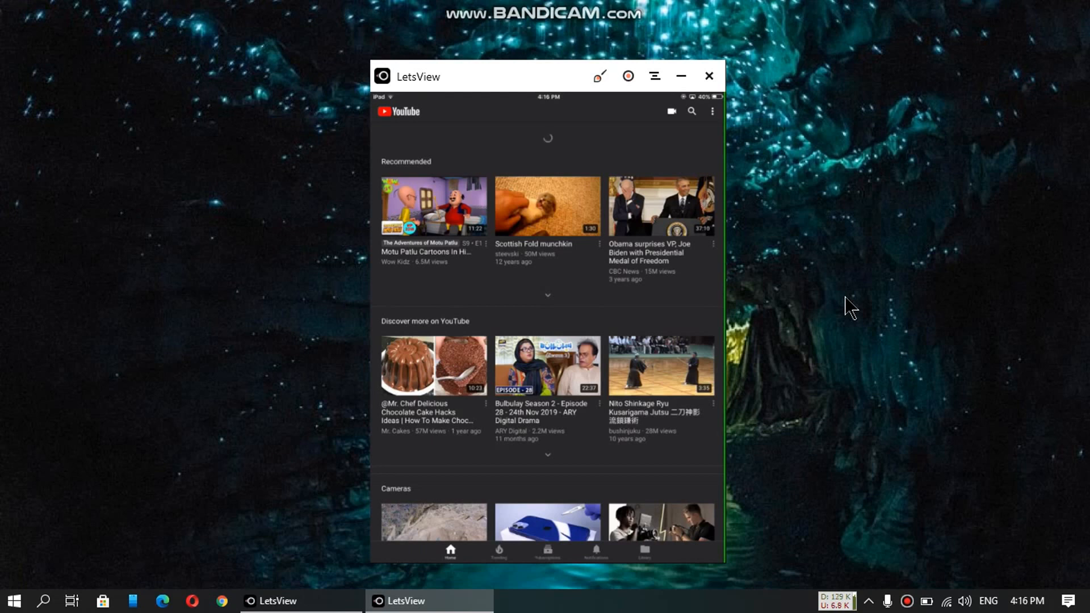
scroll("down", 3)
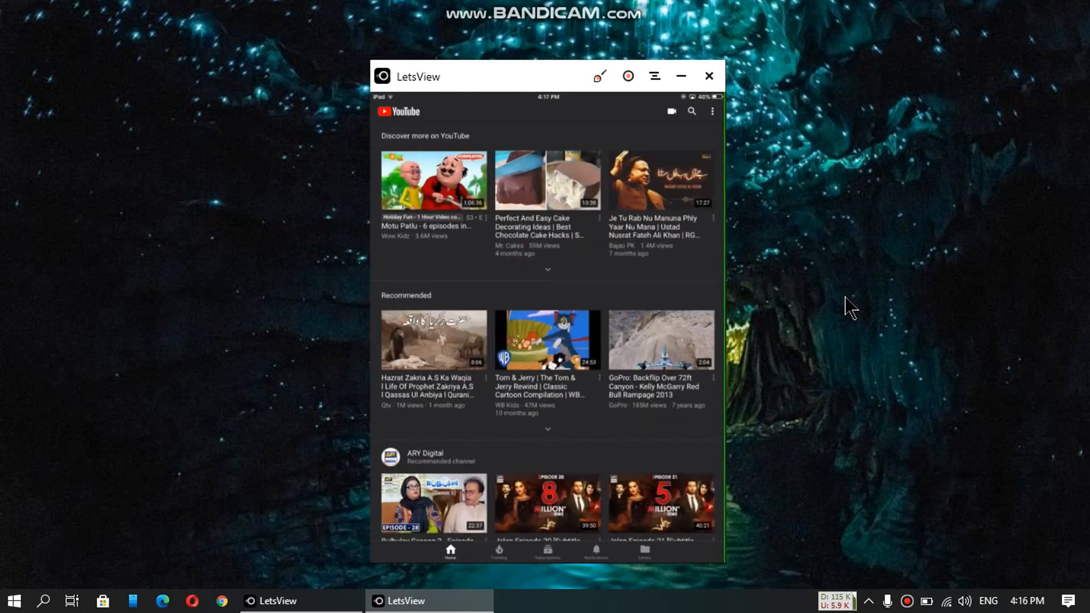